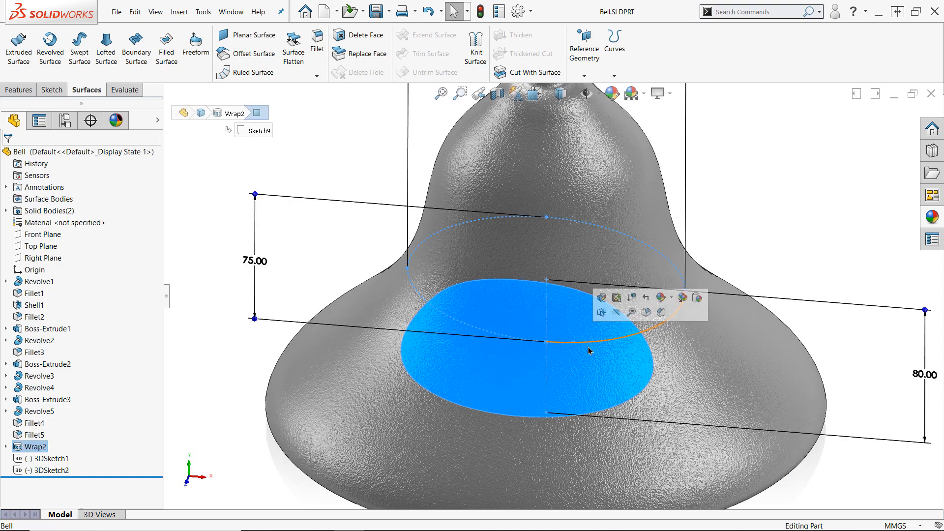
pyautogui.moveTo(821, 242)
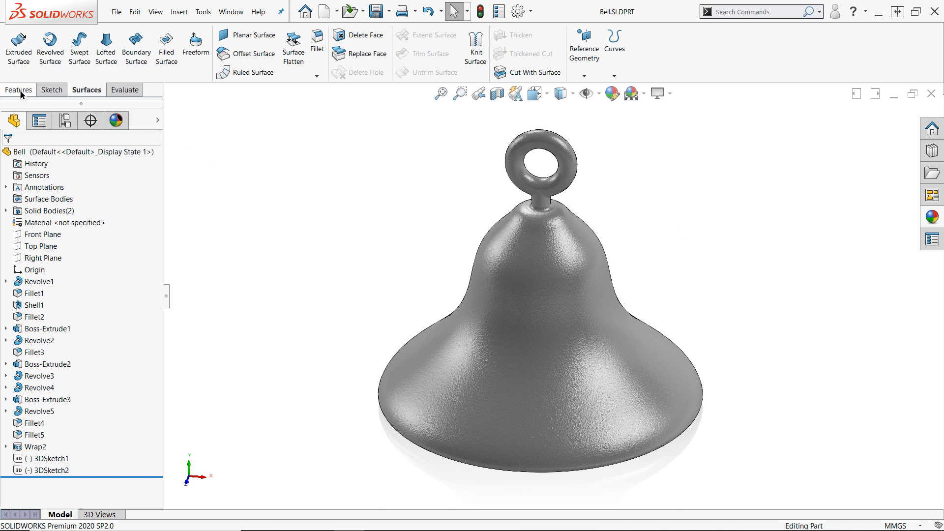
# Switch from the Features commands back to the Surfaces commands.
pyautogui.click(18, 90)
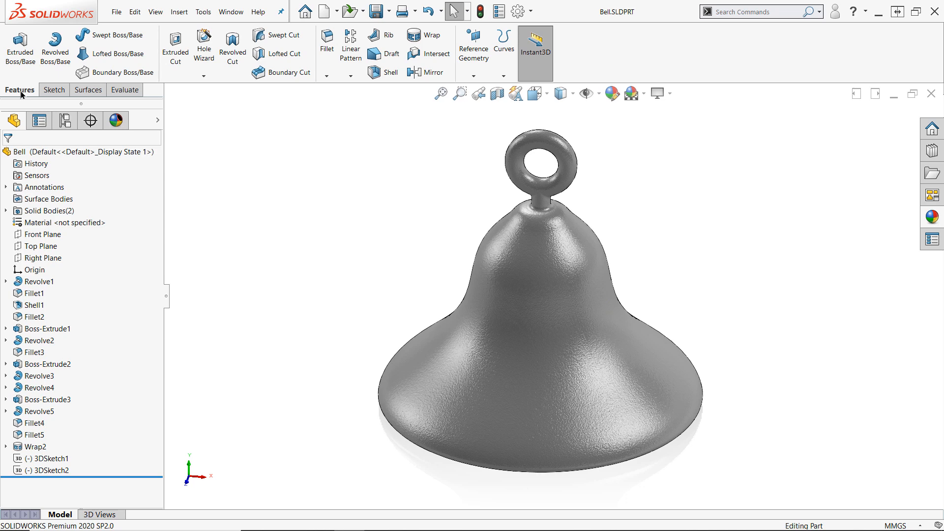
pyautogui.click(88, 90)
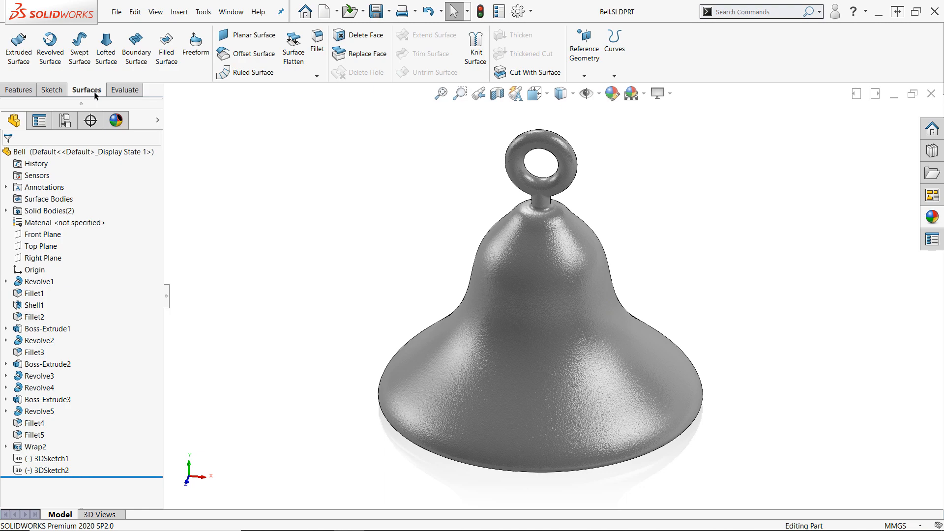
pyautogui.moveTo(293, 46)
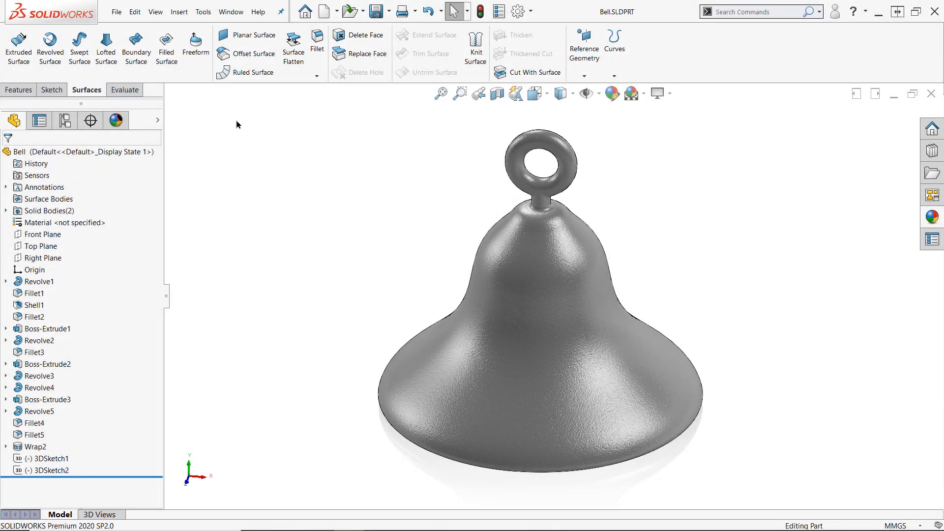
# Surface-flatten the blue decal face, anchored at its top boundary edge.
pyautogui.click(293, 44)
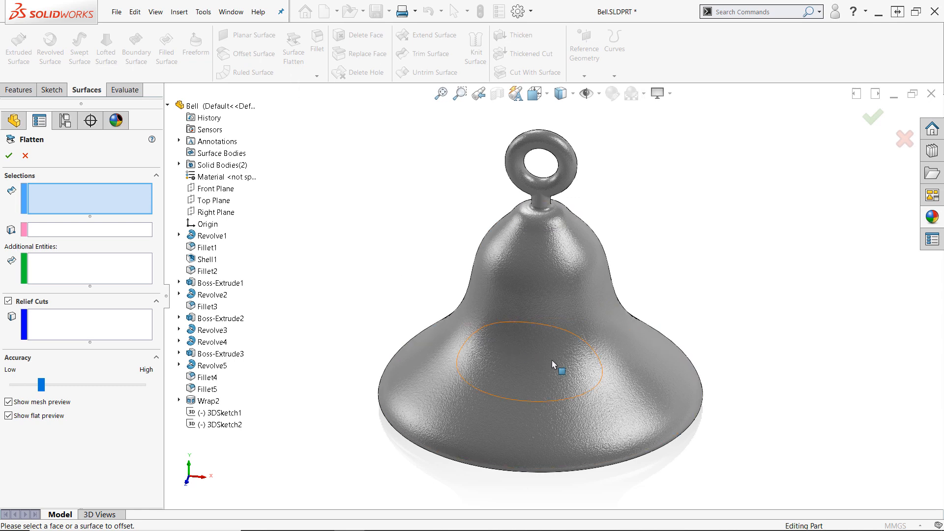
pyautogui.click(552, 368)
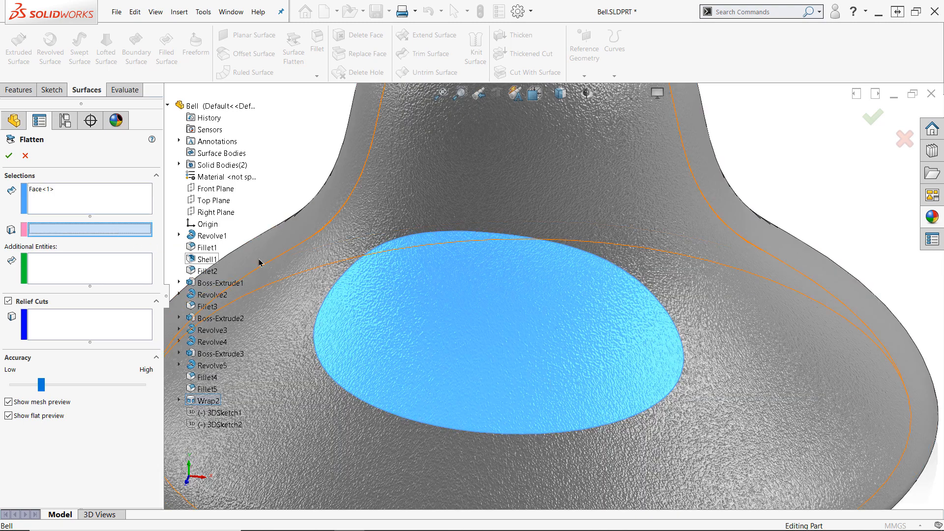
pyautogui.moveTo(506, 237)
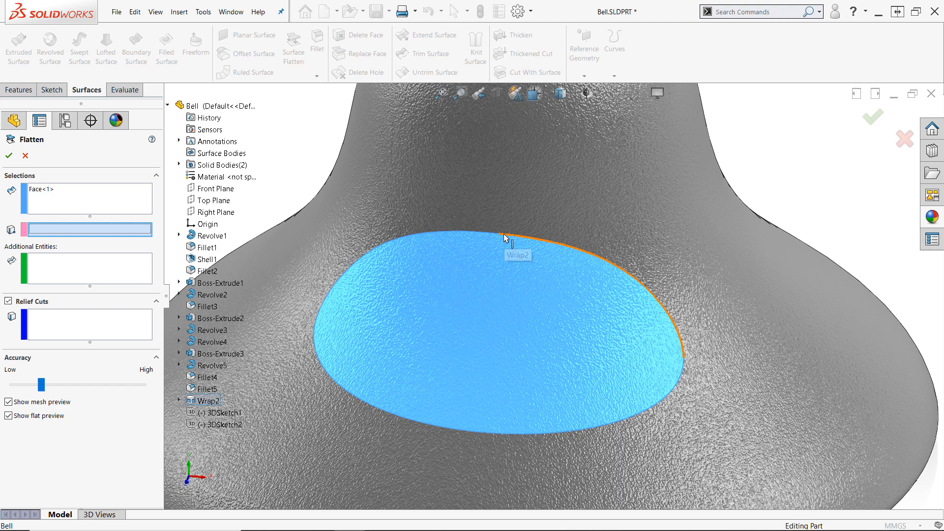
pyautogui.click(505, 239)
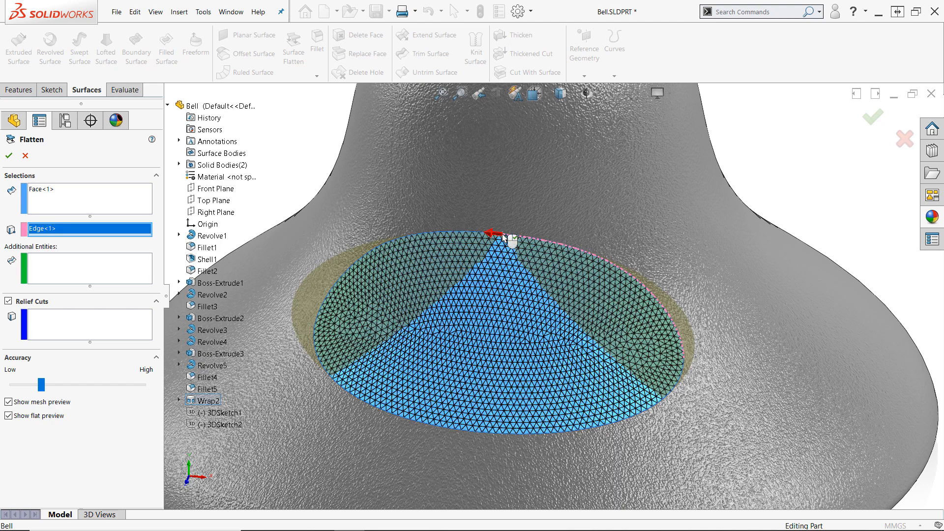
pyautogui.moveTo(208, 321)
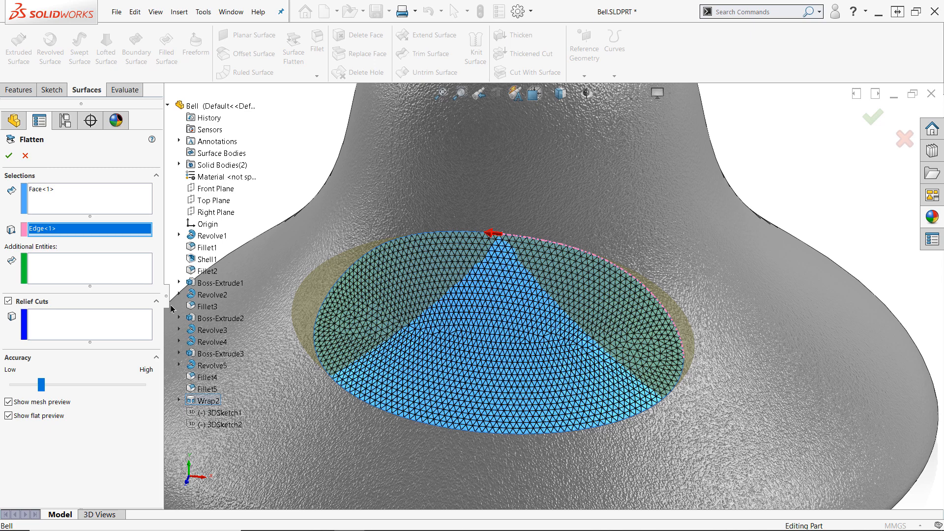
pyautogui.moveTo(94, 269)
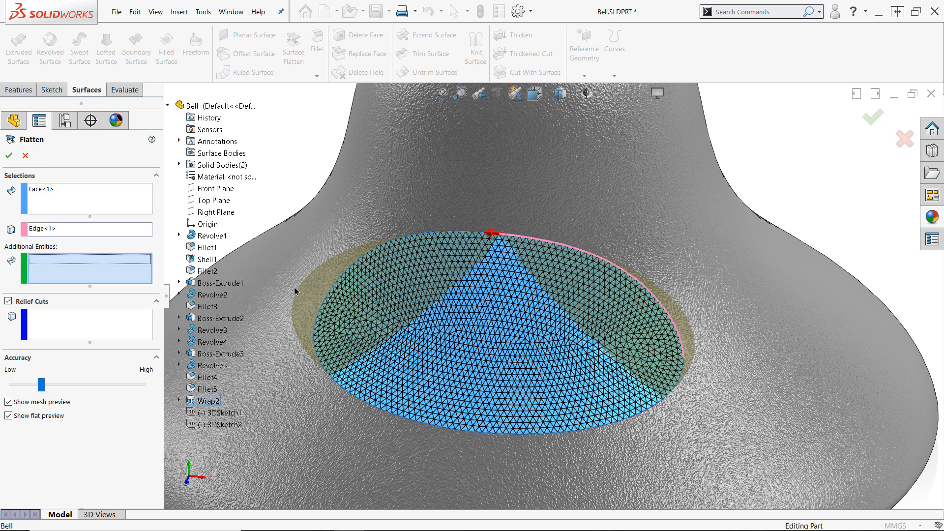
pyautogui.moveTo(407, 306)
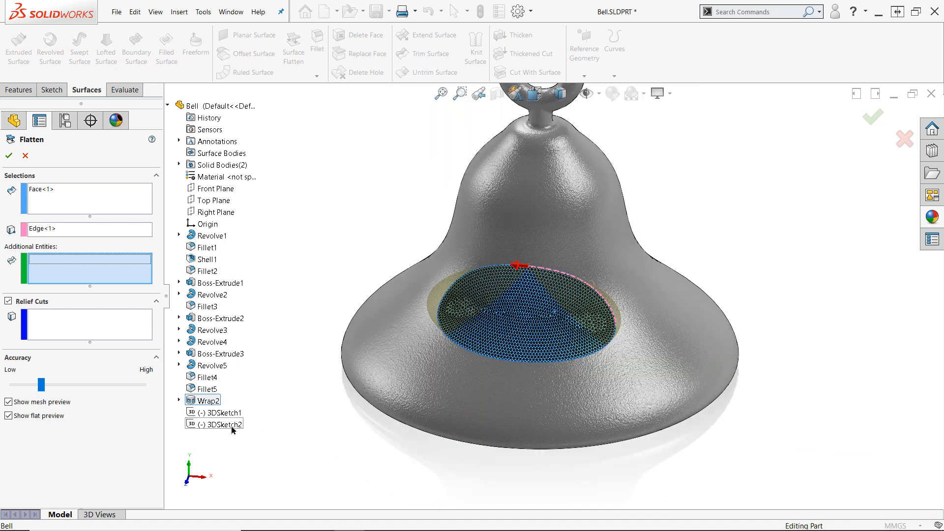
# Add 3DSketch1 as an additional entity to the flatten.
pyautogui.click(218, 412)
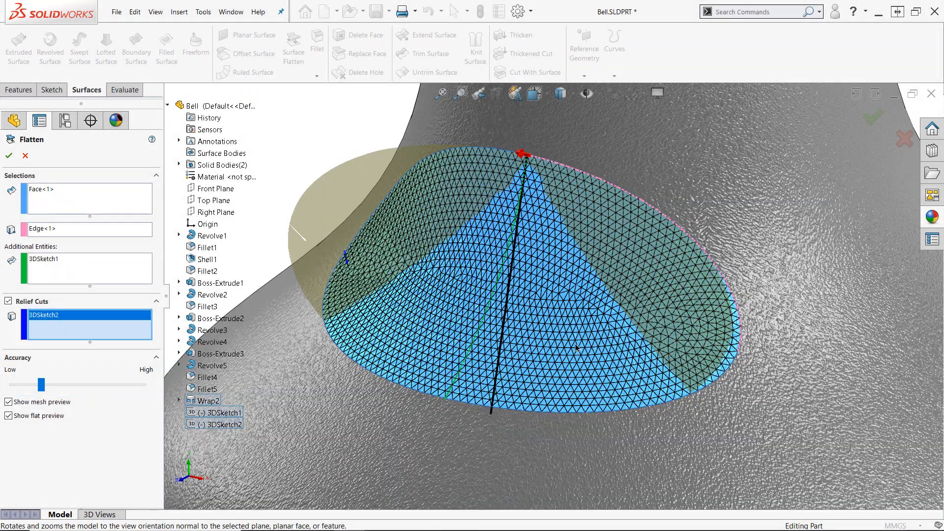
pyautogui.moveTo(41, 384); pyautogui.dragTo(56, 384)
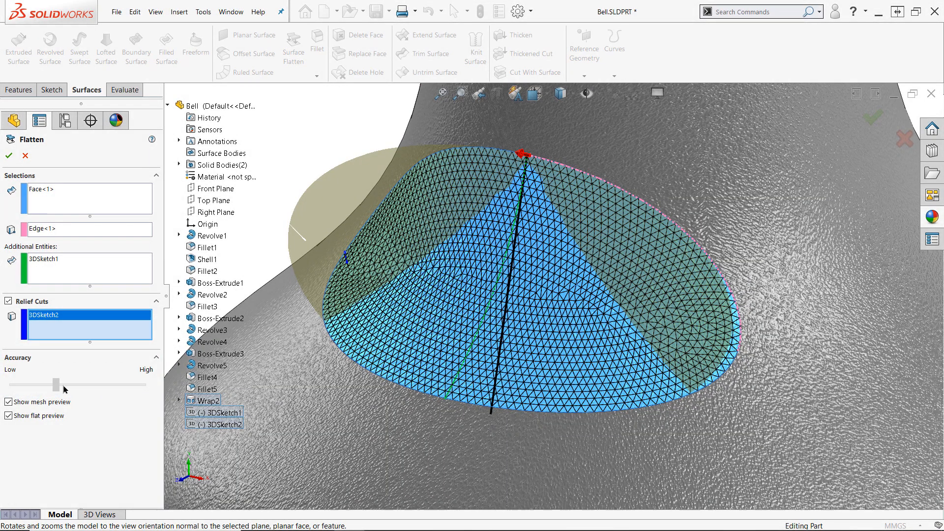
pyautogui.moveTo(56, 384); pyautogui.dragTo(70, 384)
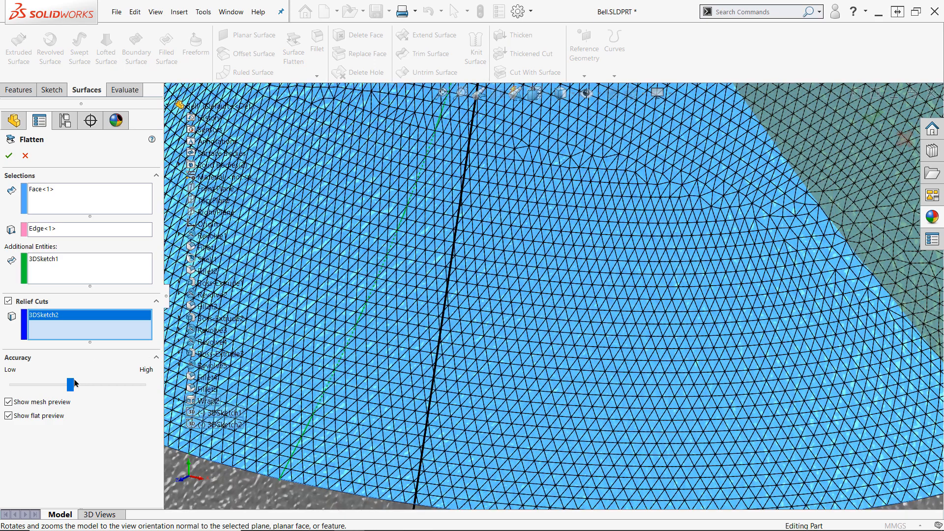
pyautogui.moveTo(73, 384); pyautogui.dragTo(40, 384)
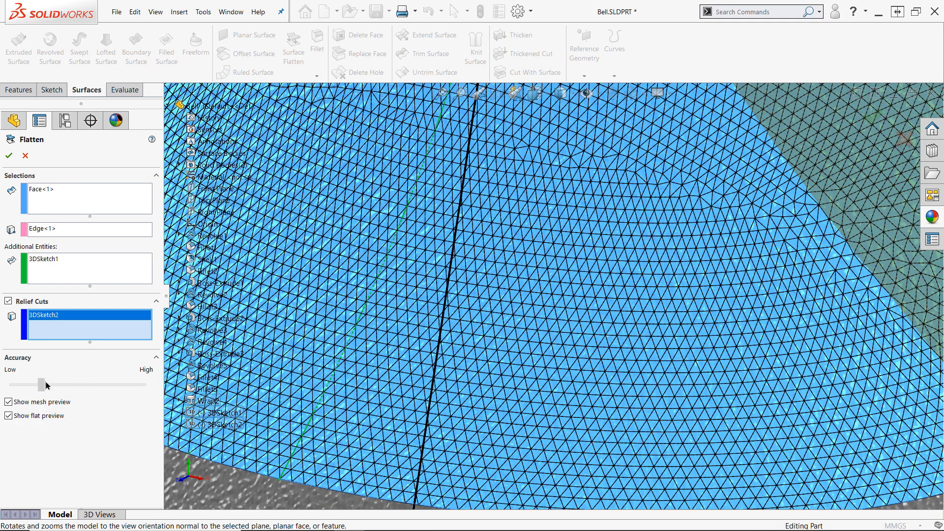
pyautogui.moveTo(43, 384); pyautogui.dragTo(57, 384)
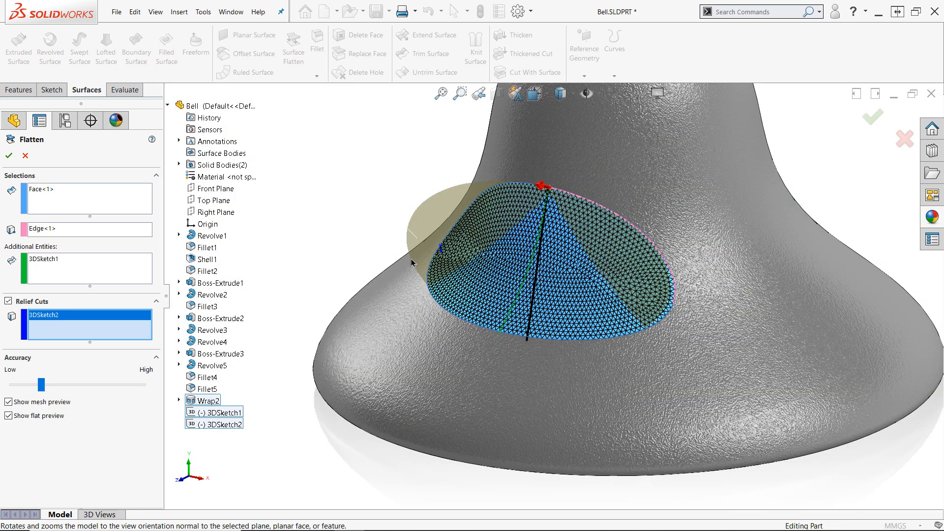
pyautogui.moveTo(9, 156)
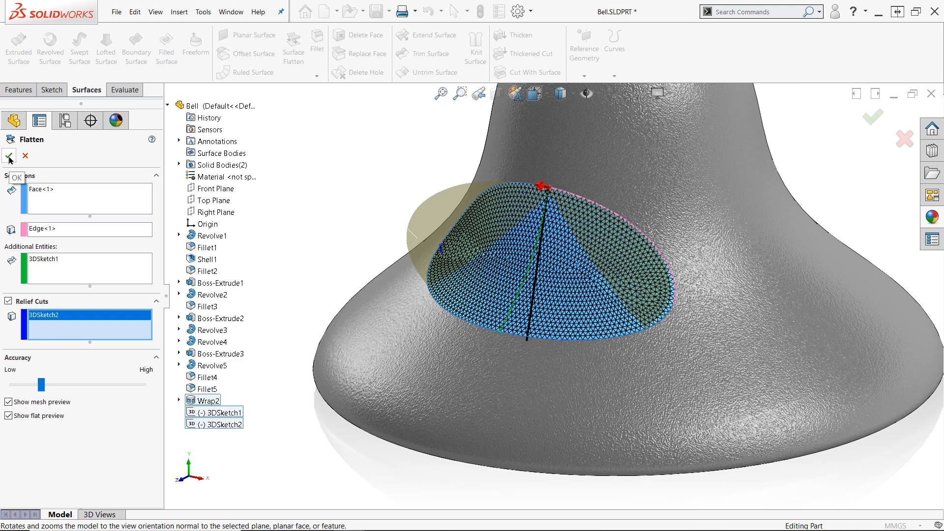
# Create Surface-Flatten1 and show its deformation plot (1.117% stretch to -1.593% compression).
pyautogui.click(9, 156)
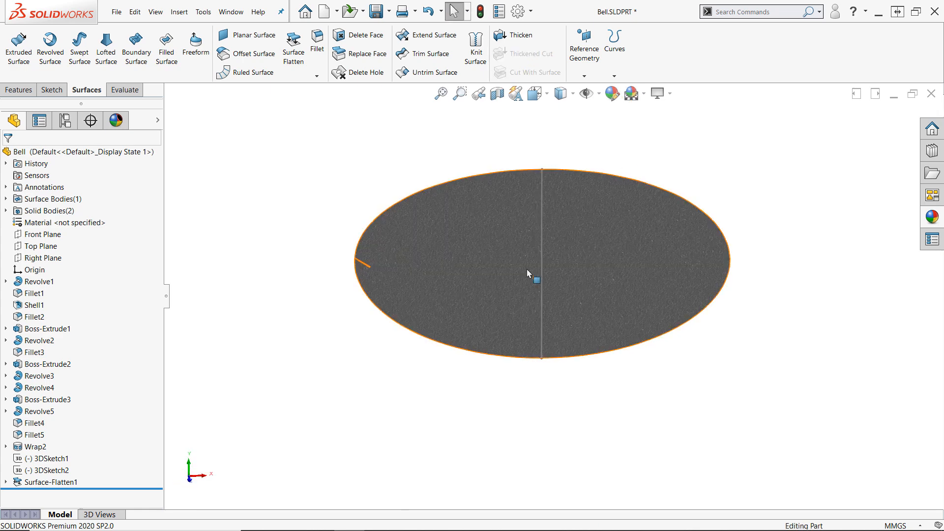
pyautogui.click(47, 483)
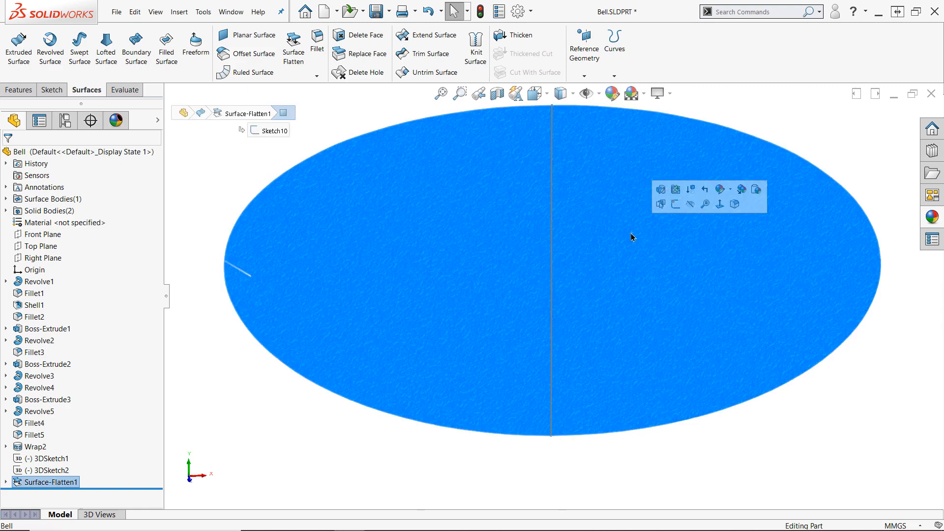
pyautogui.rightClick(632, 237)
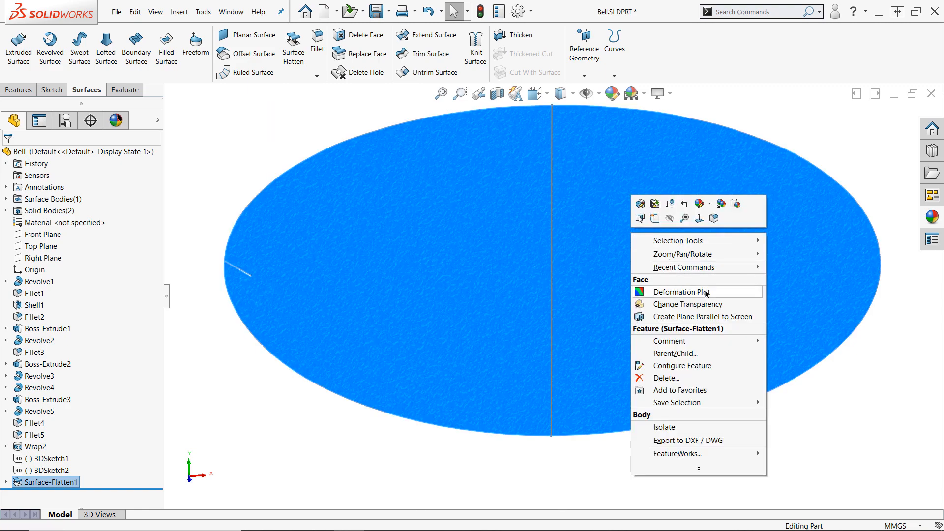
pyautogui.click(681, 292)
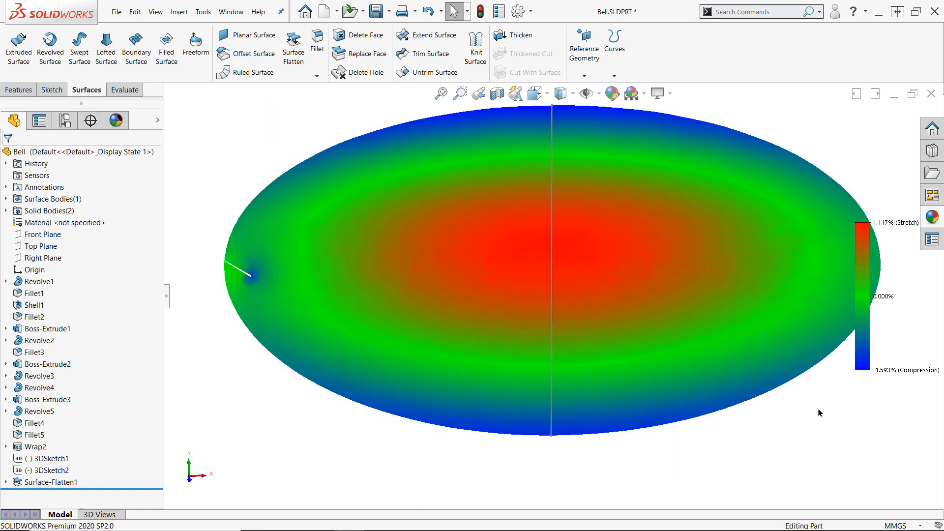